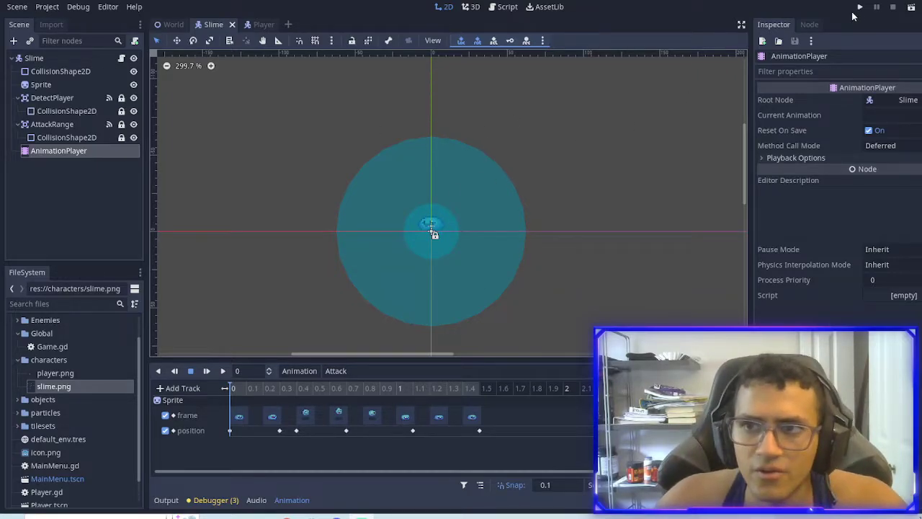
# - Test-run the game, duplicate Attack as Attack Left, and edit its position keys
pyautogui.click(860, 6)
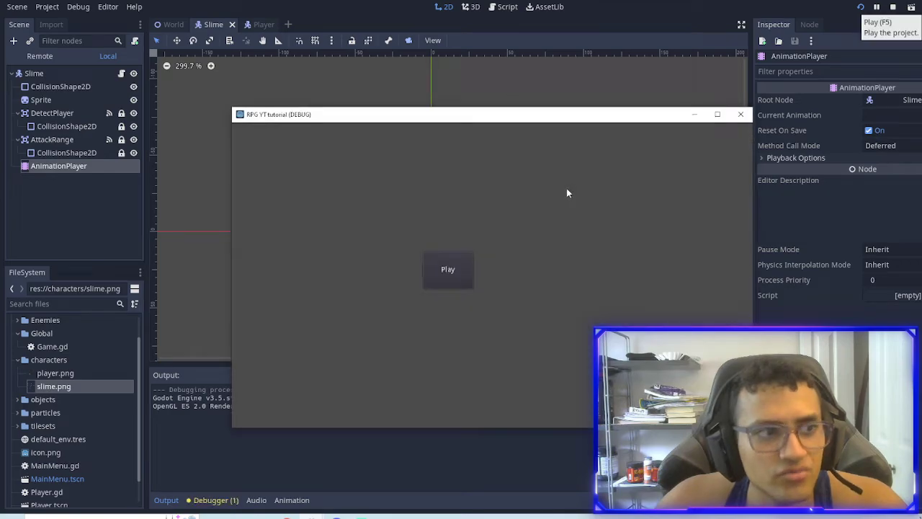
pyautogui.click(448, 269)
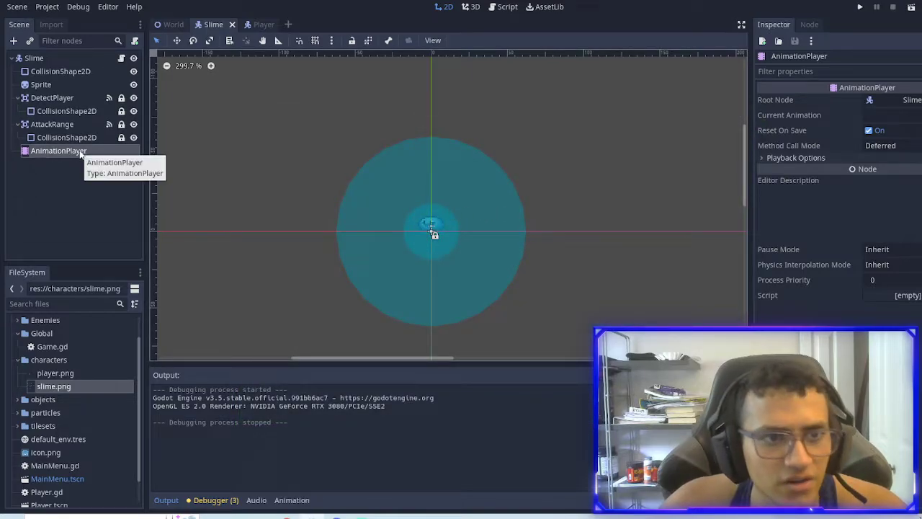
pyautogui.moveTo(66, 171)
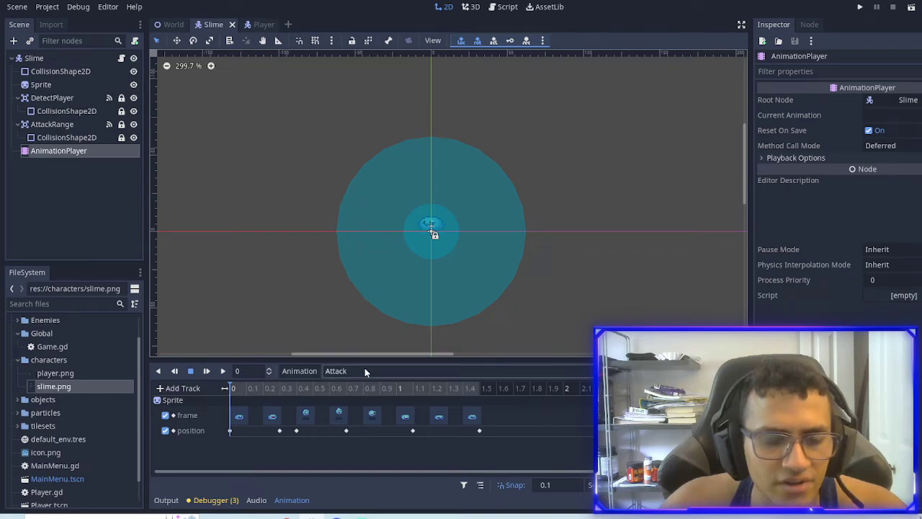
pyautogui.click(335, 370)
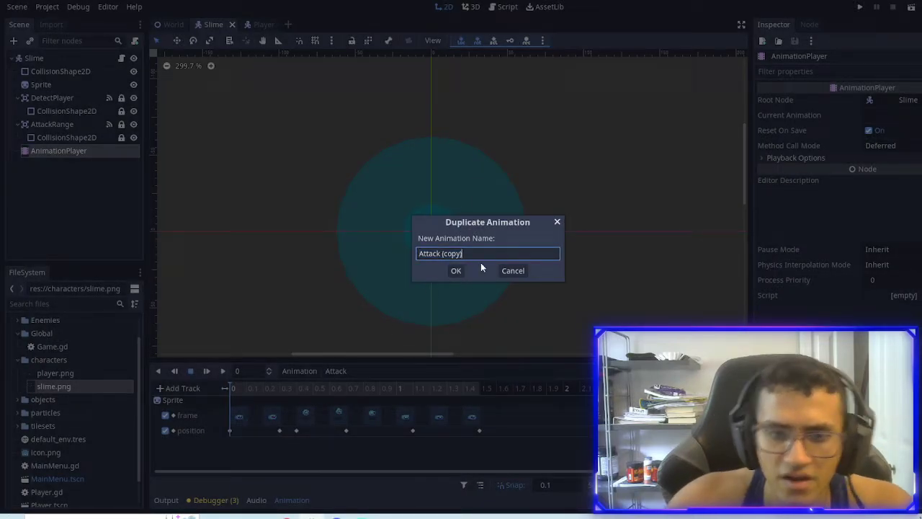
pyautogui.click(455, 270)
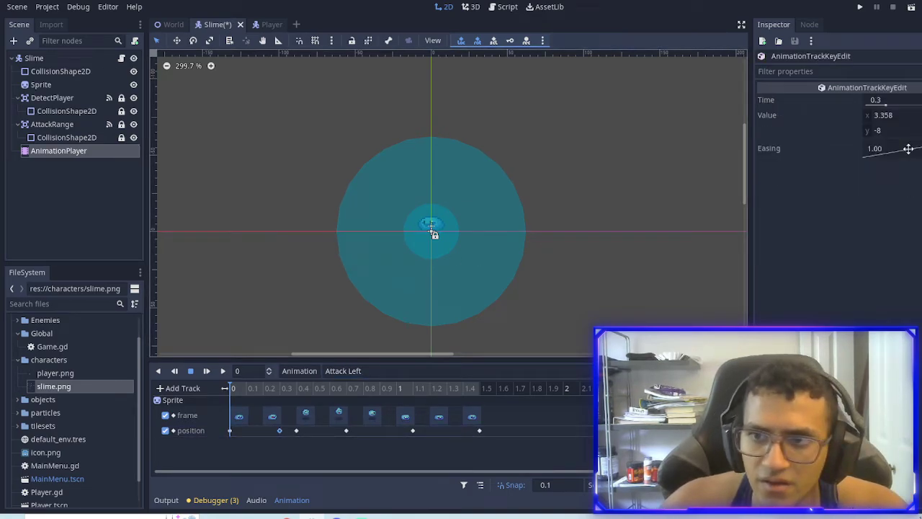
pyautogui.click(883, 115)
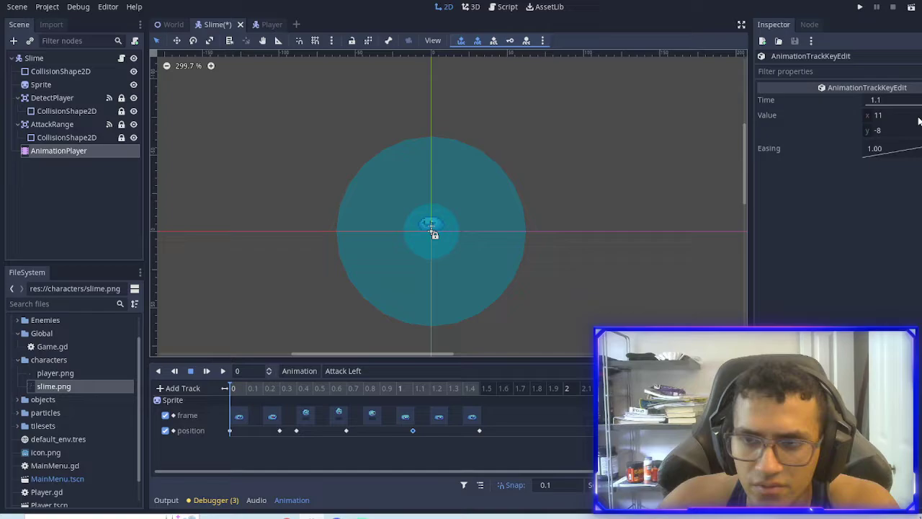
pyautogui.click(886, 115)
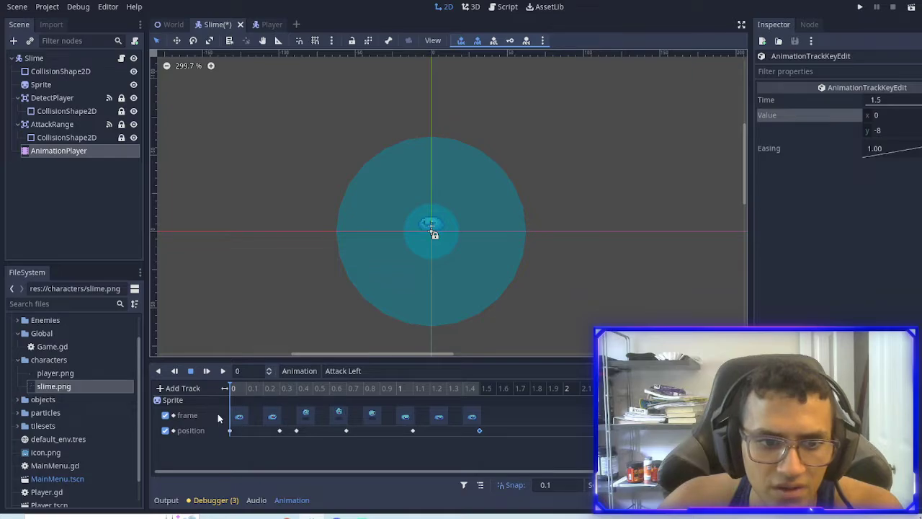
# - Key the Sprite's Flip H as a new flip_h track with flip turned off
pyautogui.click(41, 84)
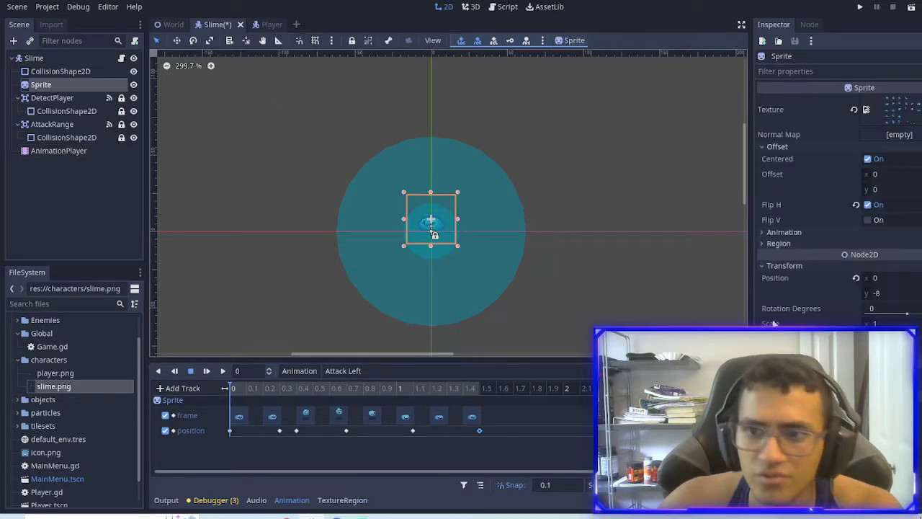
pyautogui.click(855, 205)
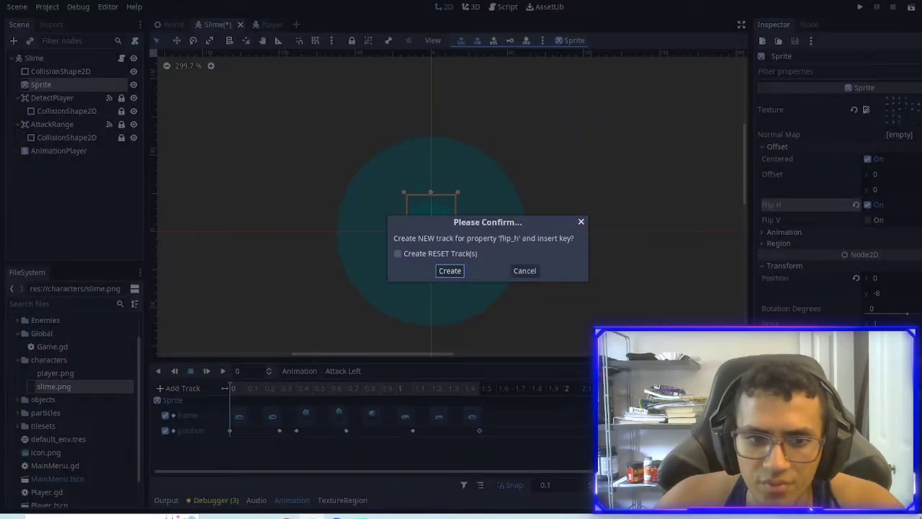
pyautogui.click(450, 270)
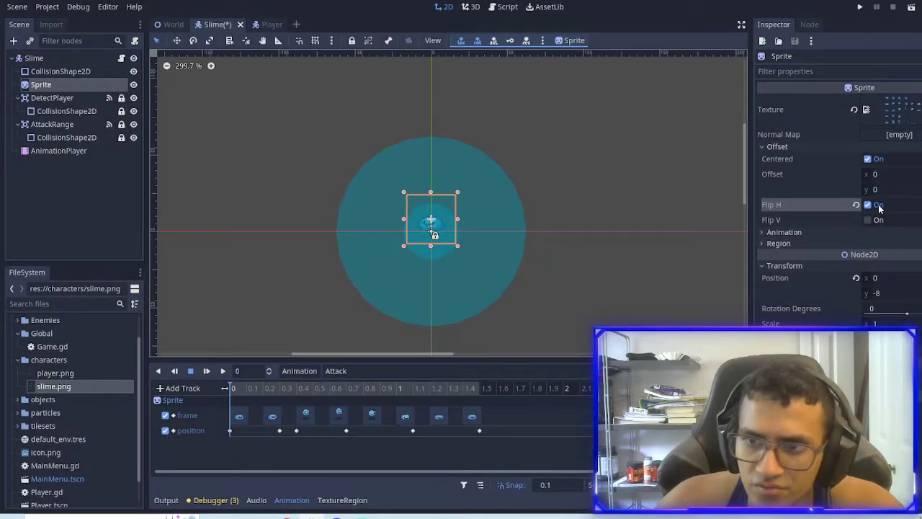
pyautogui.click(867, 204)
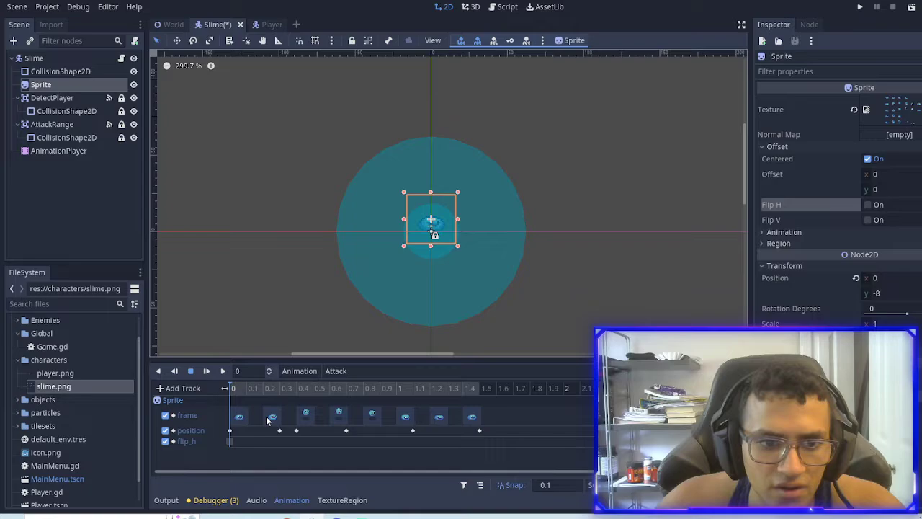
pyautogui.moveTo(144, 477)
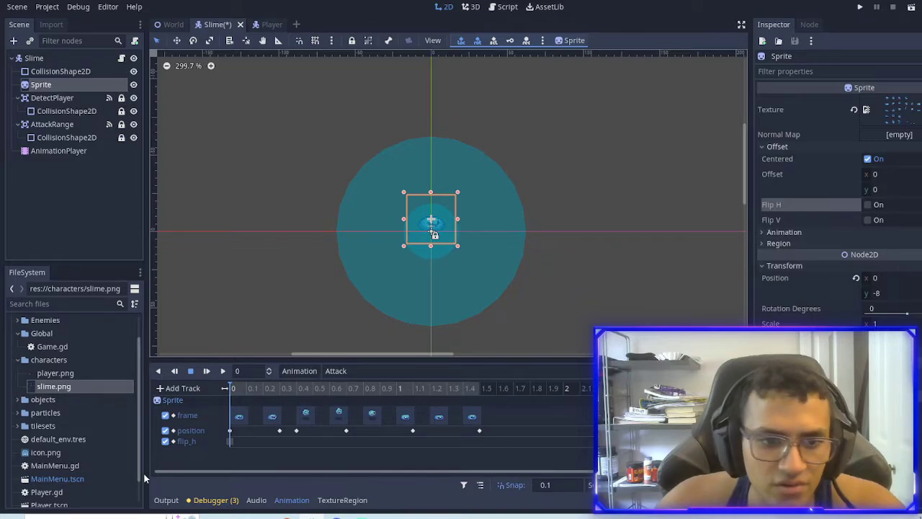
pyautogui.click(507, 6)
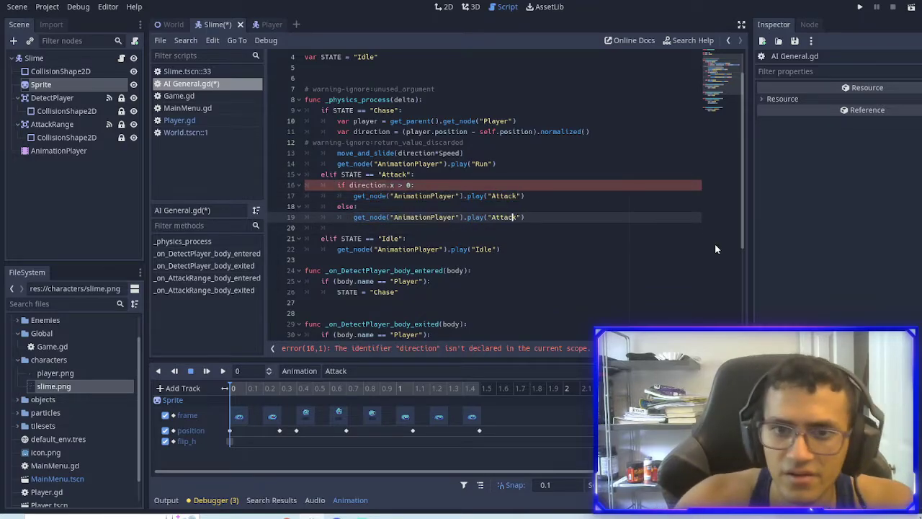
# - Make the else branch play "Attack Left" and run the game to test
pyautogui.write('Left')
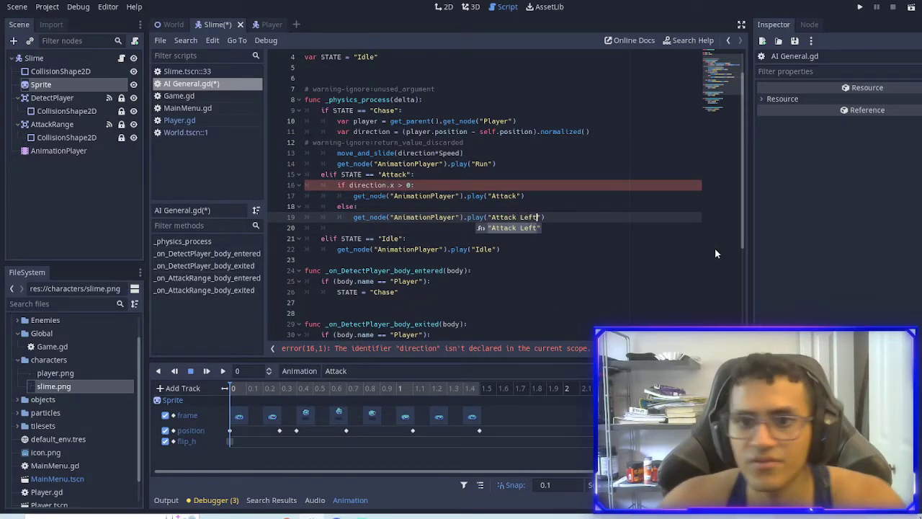
pyautogui.click(859, 6)
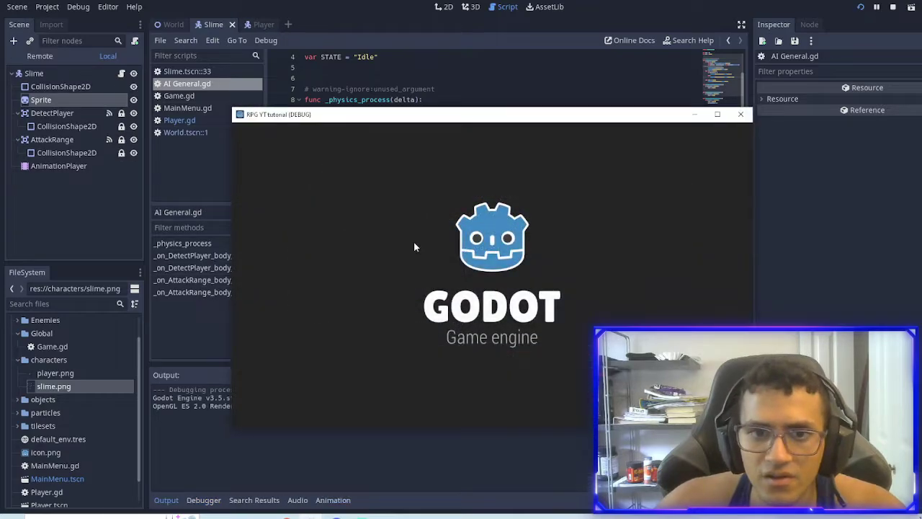
# - Declare player and direction atop _physics_process and add a direction.x check in Chase
pyautogui.click(740, 115)
pyautogui.write('get_node("Sprite')
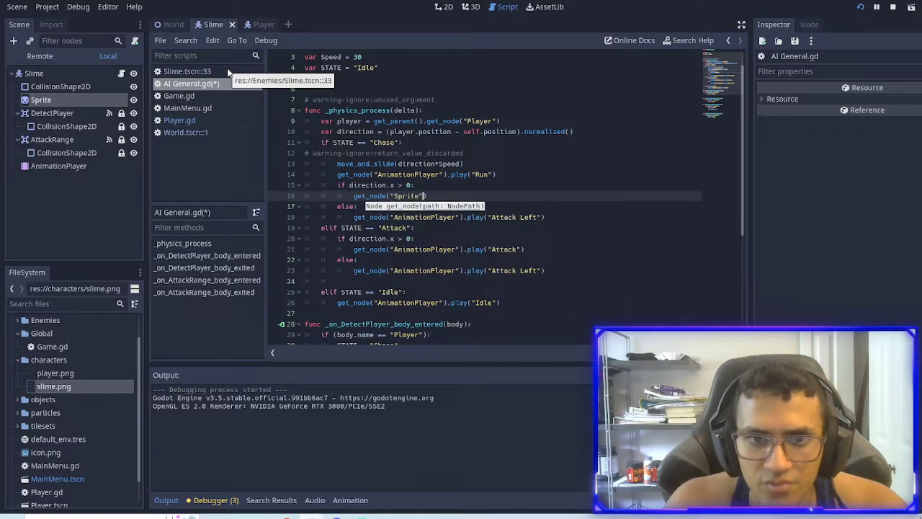
# - In Chase, set Sprite flip_h false when direction.x > 0, otherwise true
pyautogui.write('.flip_h = false')
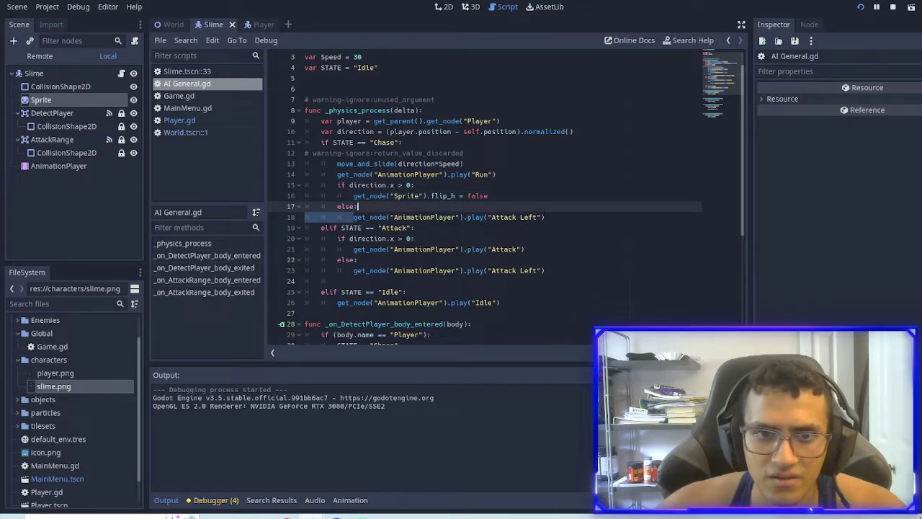
pyautogui.write('get_node("Sprite").flip_h = true')
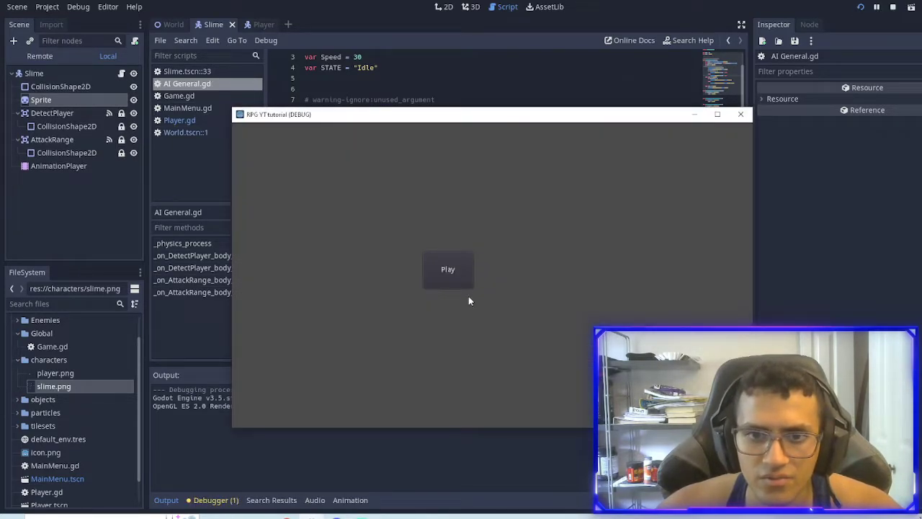
pyautogui.click(447, 268)
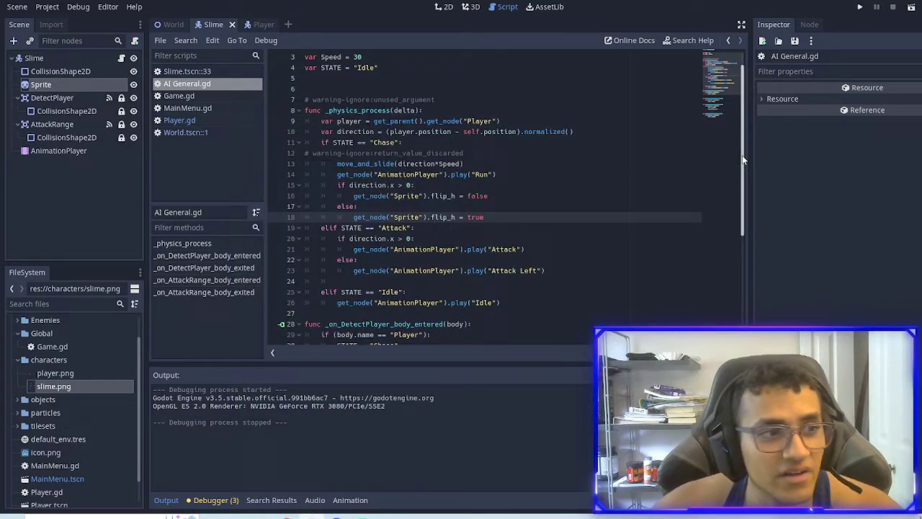
pyautogui.click(414, 228)
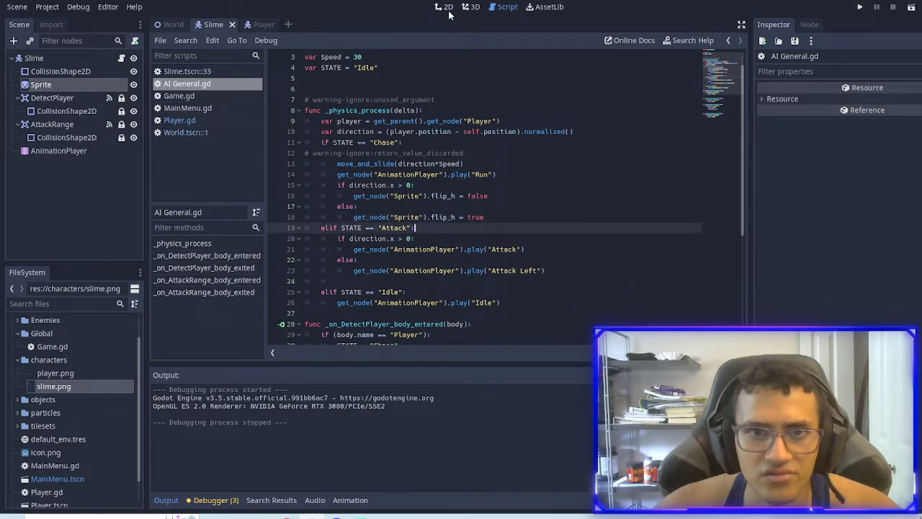
# - Create the 'attack' action in the Input Map with keys Z and P, then close Project Settings
pyautogui.click(251, 24)
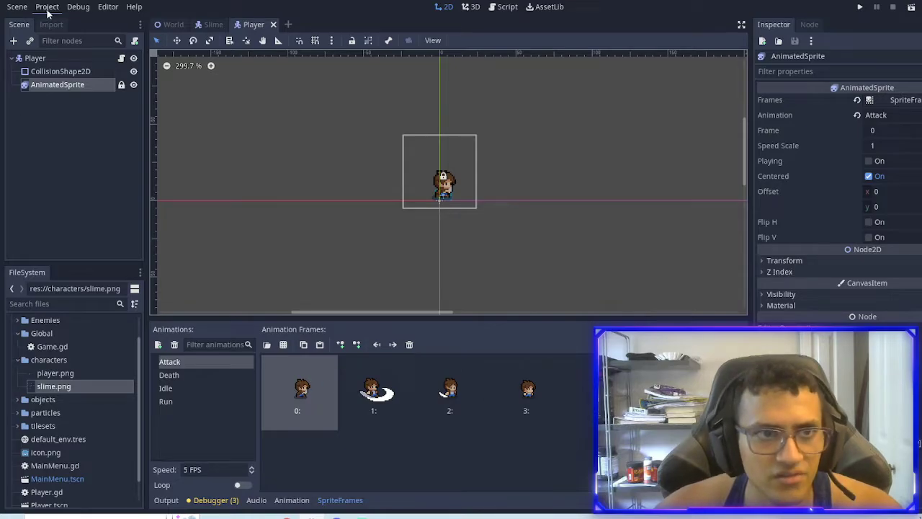
pyautogui.click(47, 6)
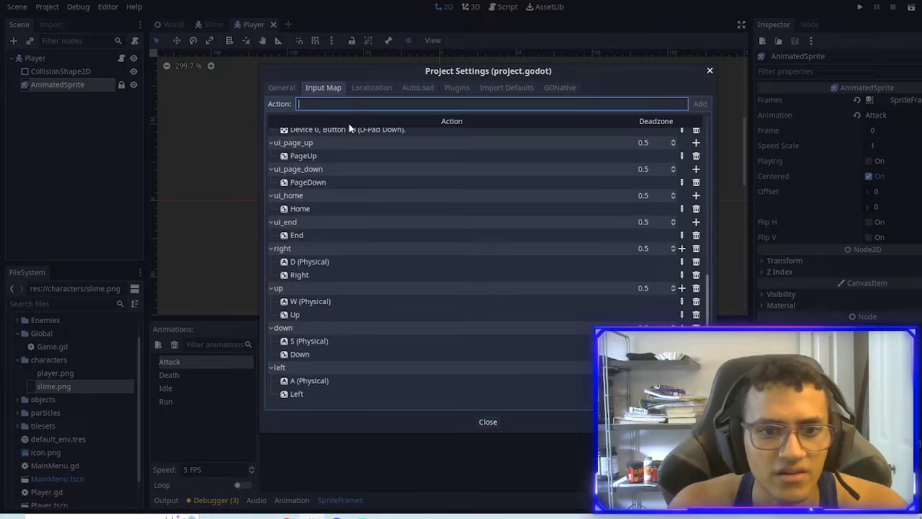
pyautogui.write('attack')
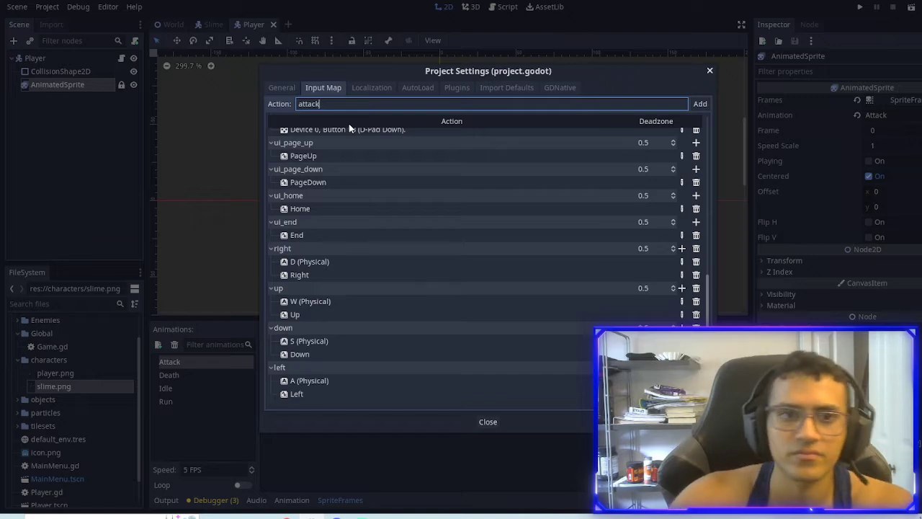
pyautogui.click(699, 103)
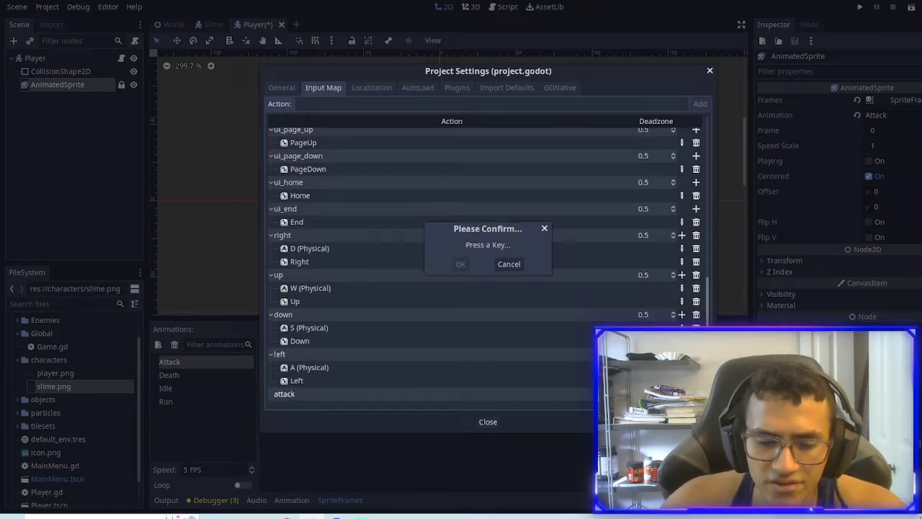
pyautogui.moveTo(490, 318)
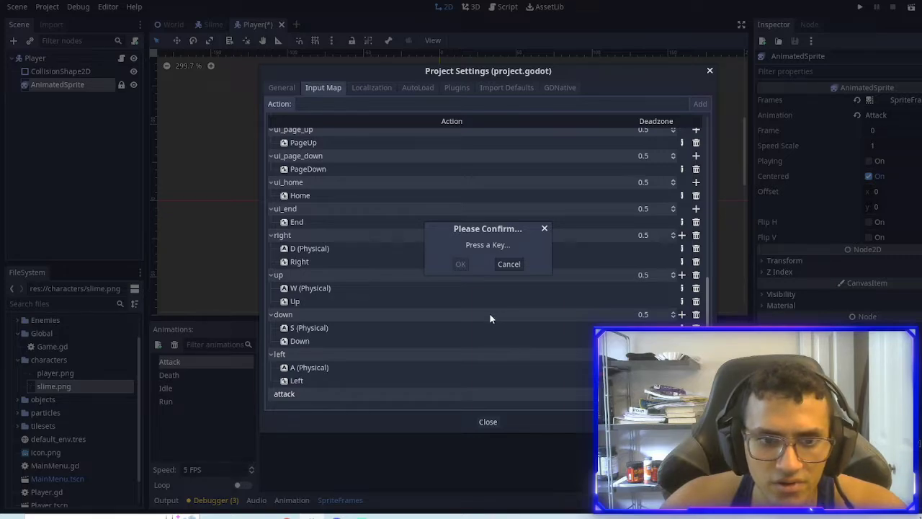
pyautogui.press('z')
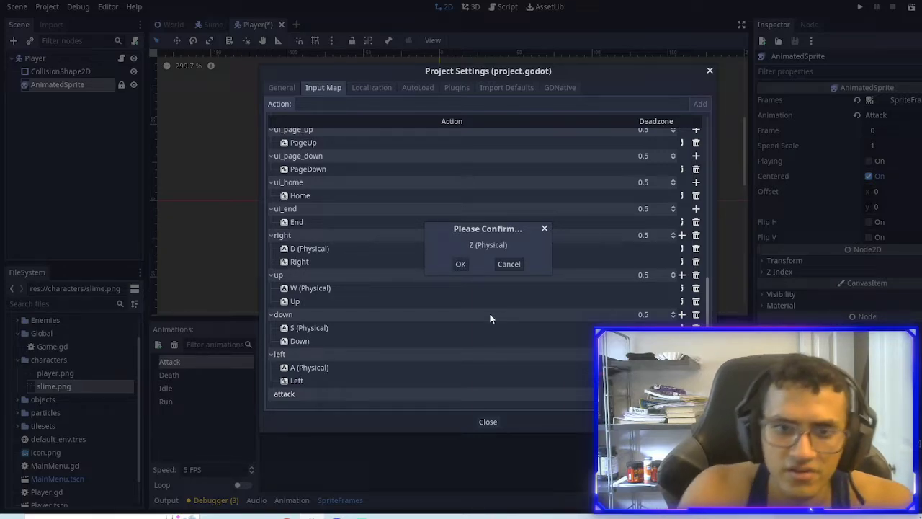
pyautogui.click(460, 264)
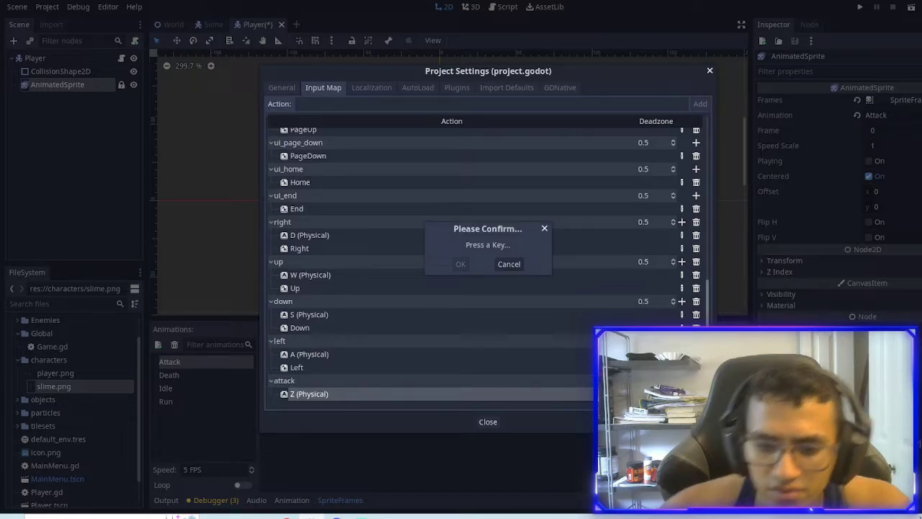
pyautogui.press('enter')
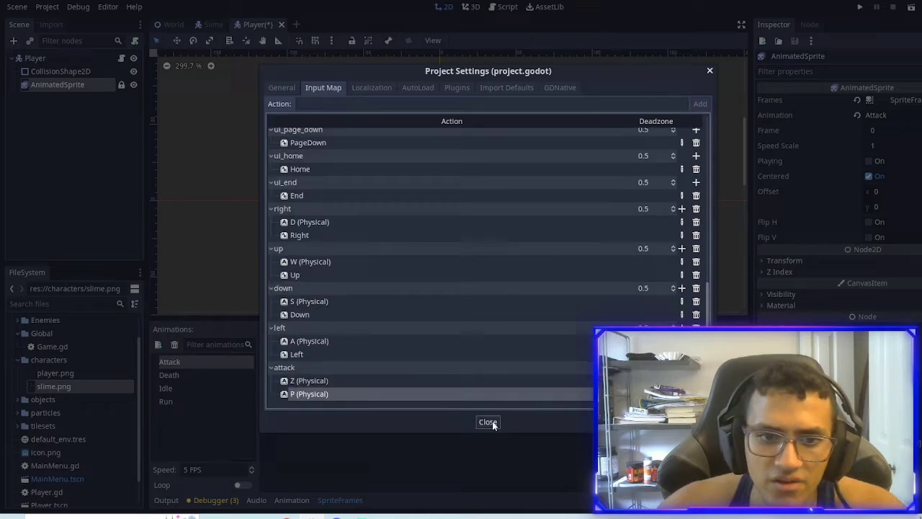
pyautogui.click(487, 422)
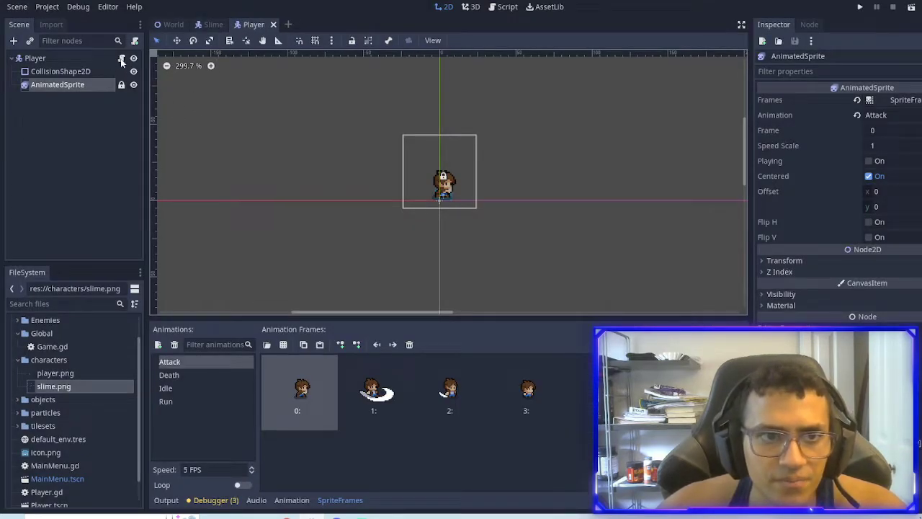
# - In Player.gd, add get_node("AnimatedSprite").play("Attack") under the attack action check
pyautogui.click(507, 6)
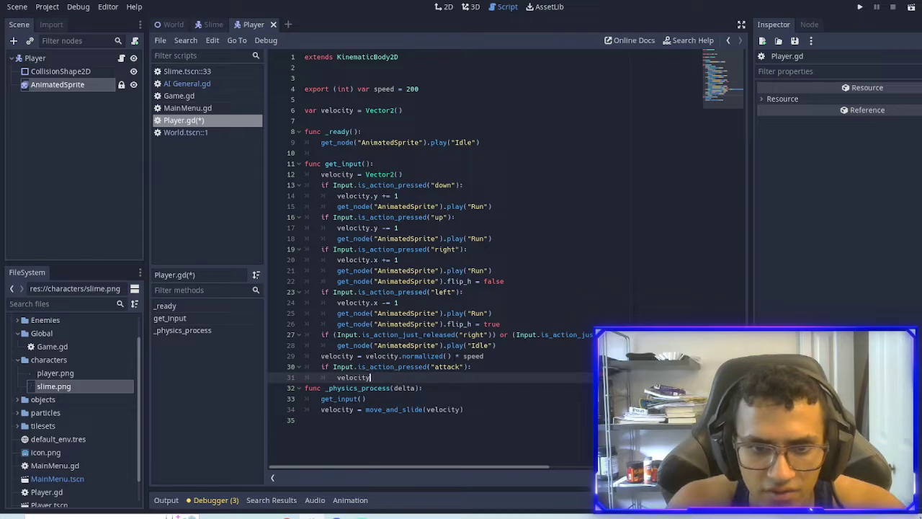
pyautogui.write('get_node("AnimatedSprite").play("Attack')
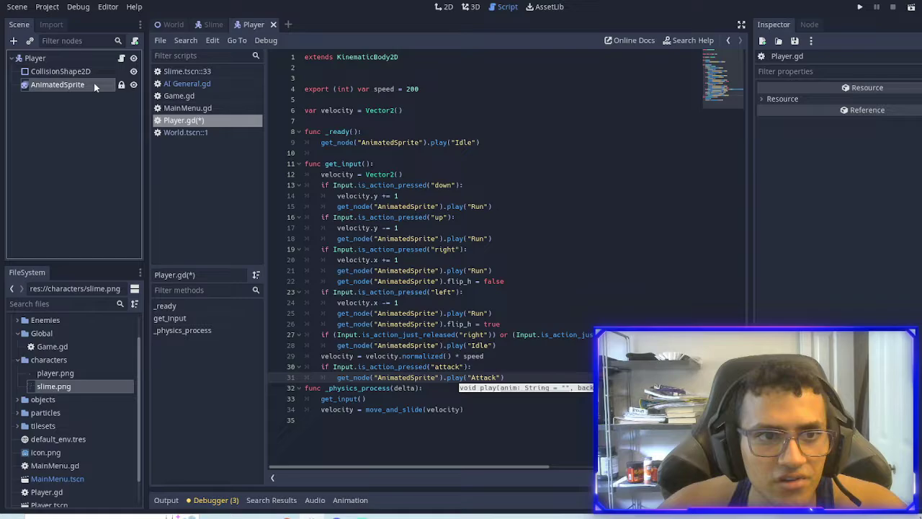
pyautogui.click(57, 84)
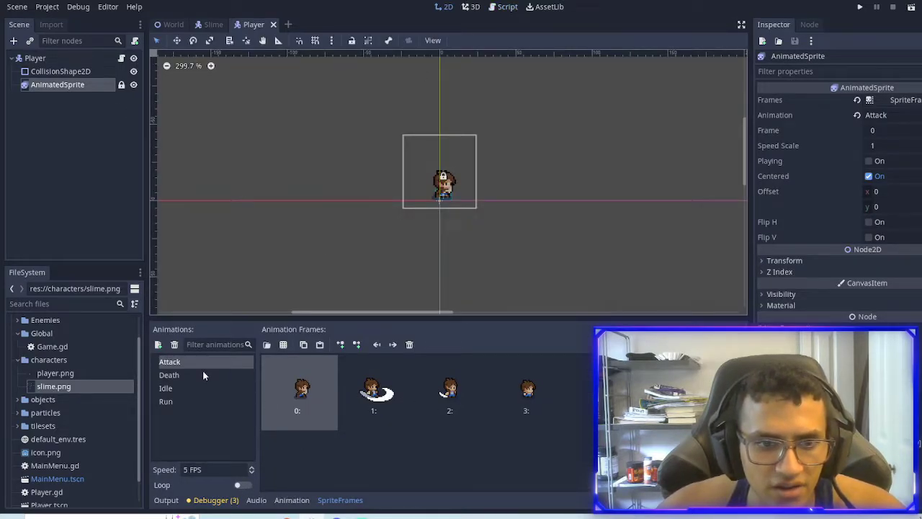
# - Check the Run, Death and Attack loop settings, keep Attack non-looping, and save
pyautogui.click(166, 401)
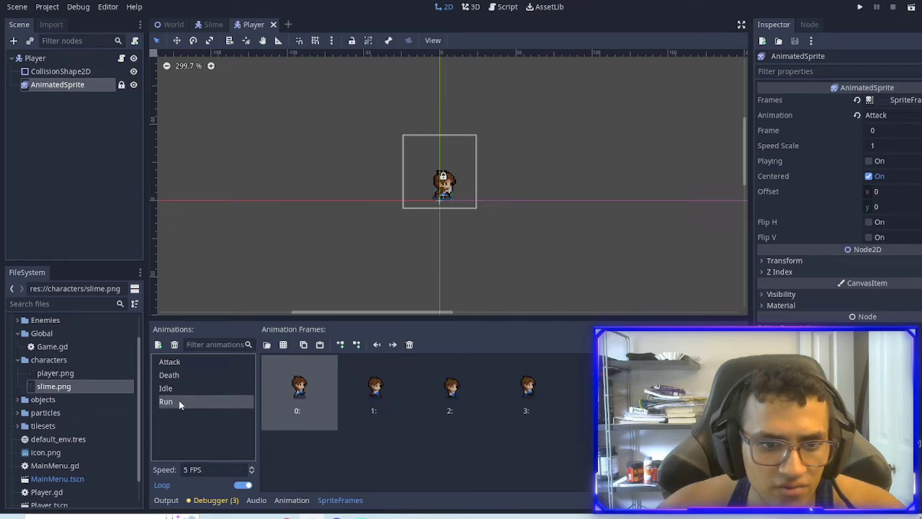
pyautogui.click(169, 375)
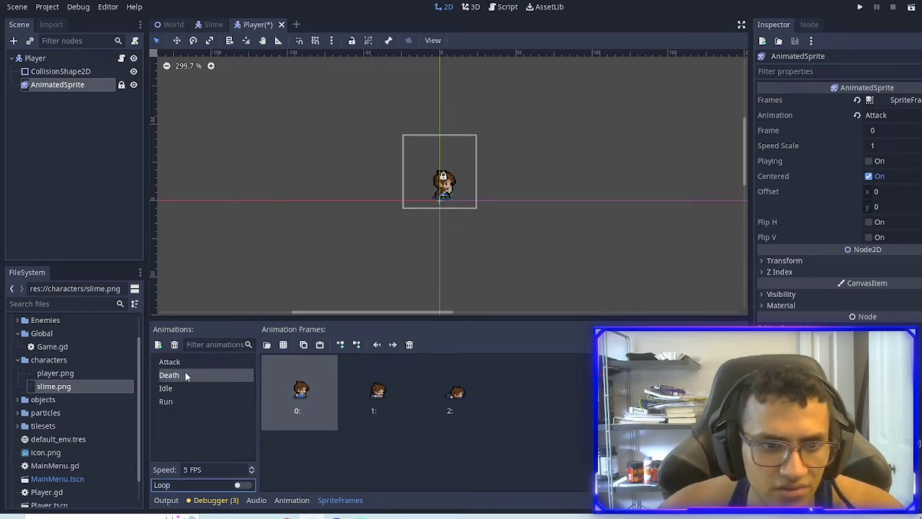
pyautogui.click(169, 361)
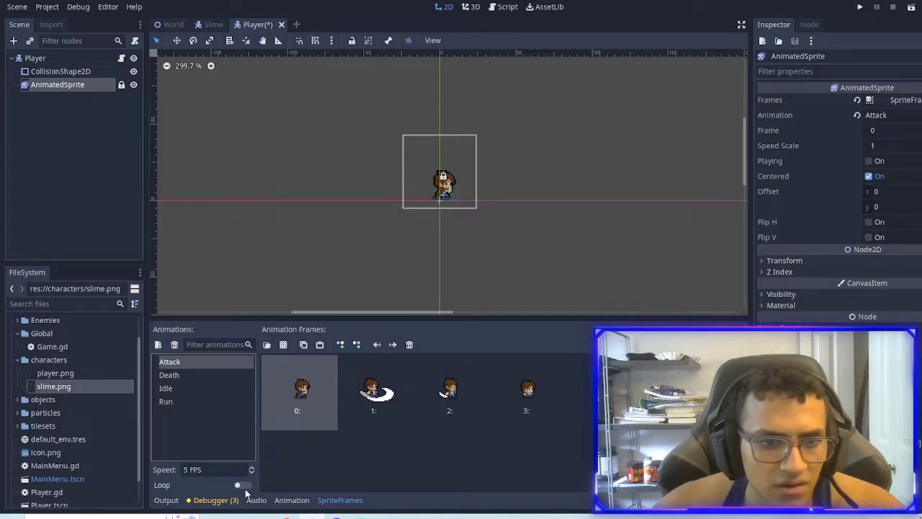
pyautogui.press('ctrl+s')
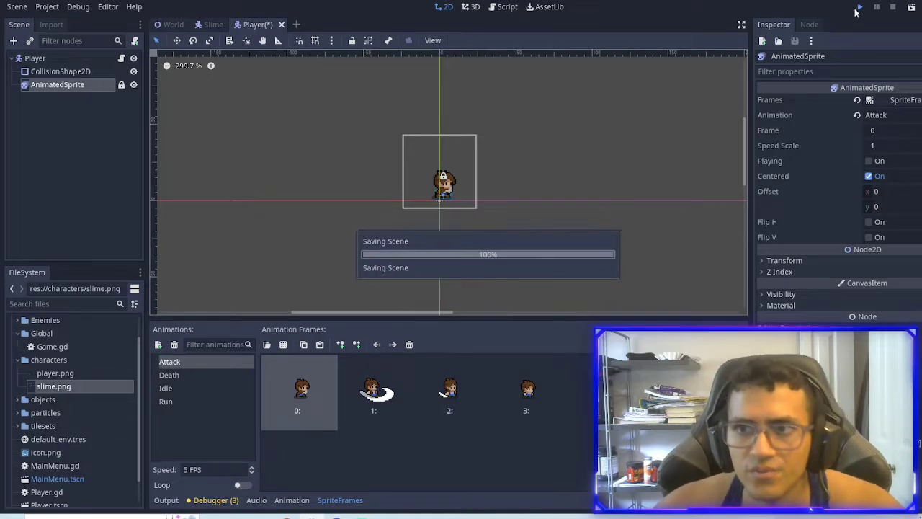
# - Run the project to try the player's attack
pyautogui.click(858, 7)
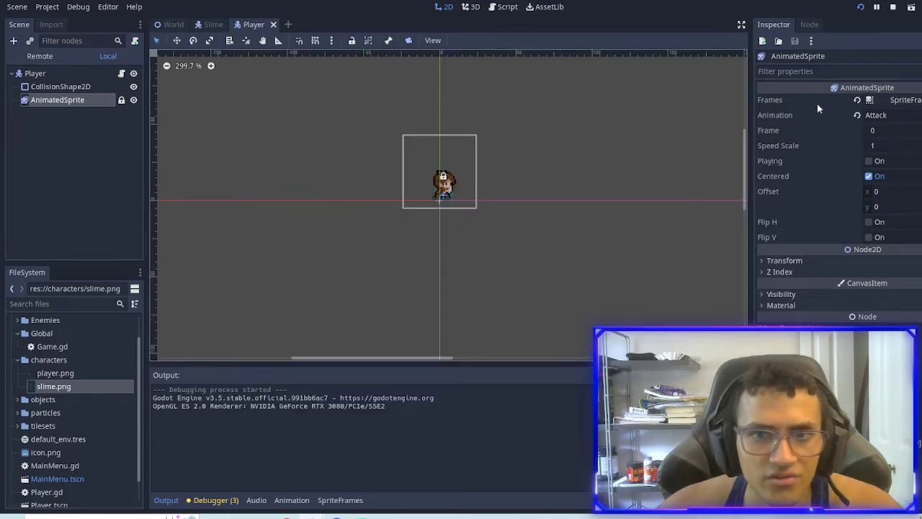
# - Connect AnimatedSprite's animation_finished to Player, playing Idle when animation == "Attack"
pyautogui.click(808, 24)
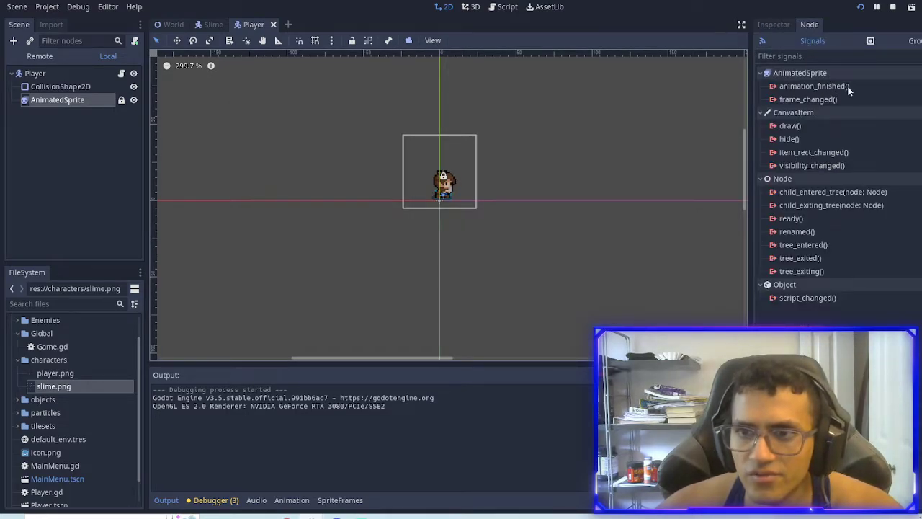
pyautogui.click(502, 6)
pyautogui.write('if')
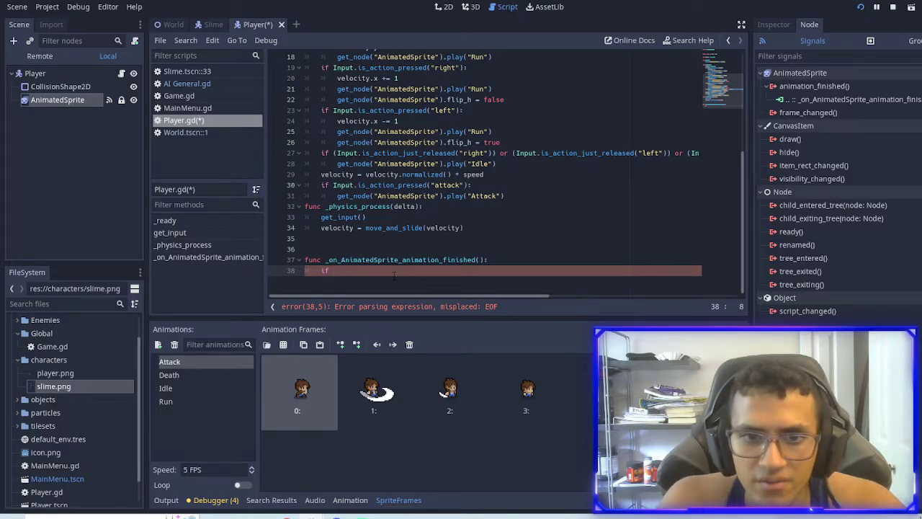
pyautogui.write('get_node("AnimatedSprite')
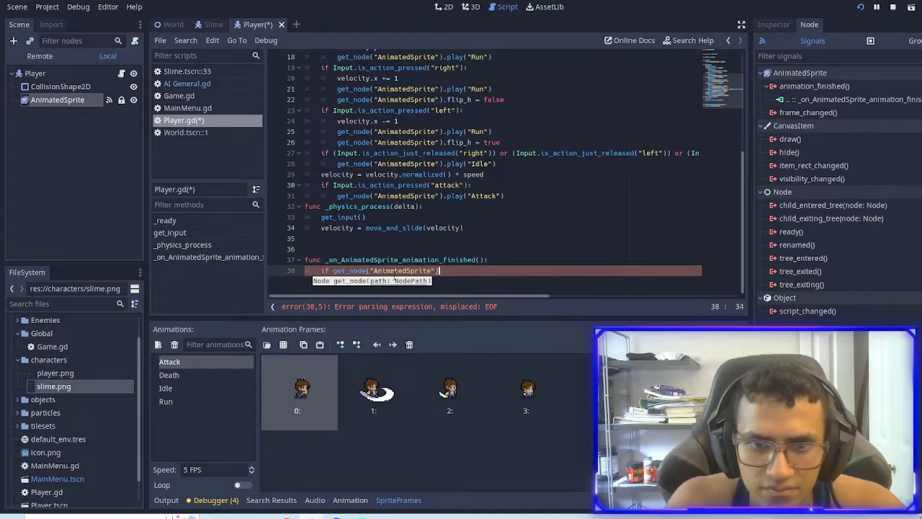
pyautogui.write('.cuy')
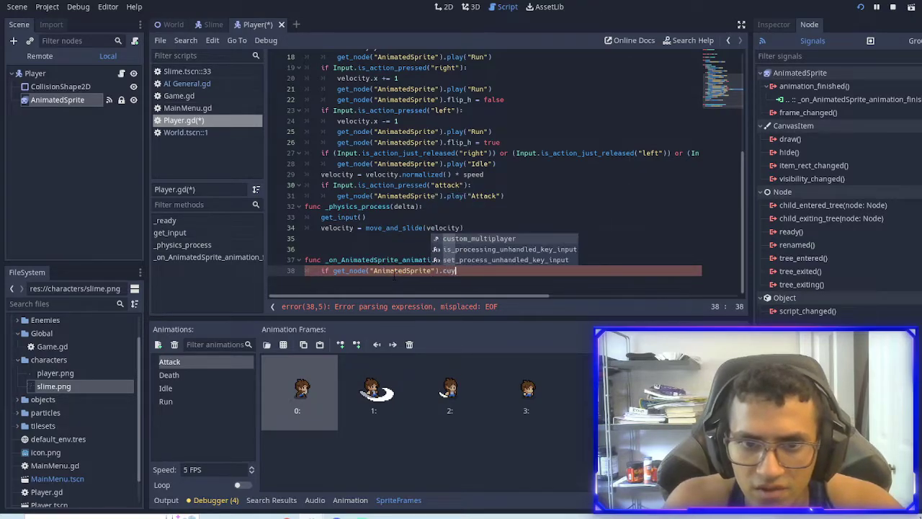
pyautogui.press('BackSpace')
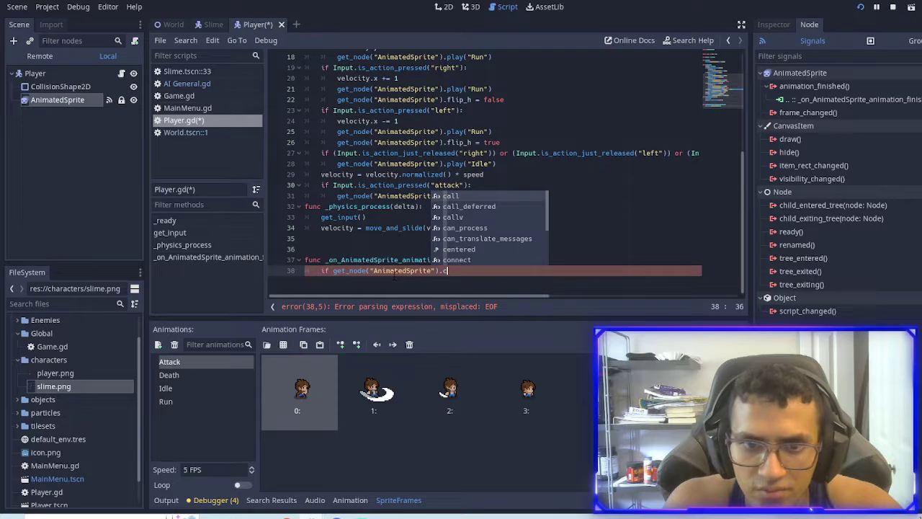
pyautogui.write('animation ==')
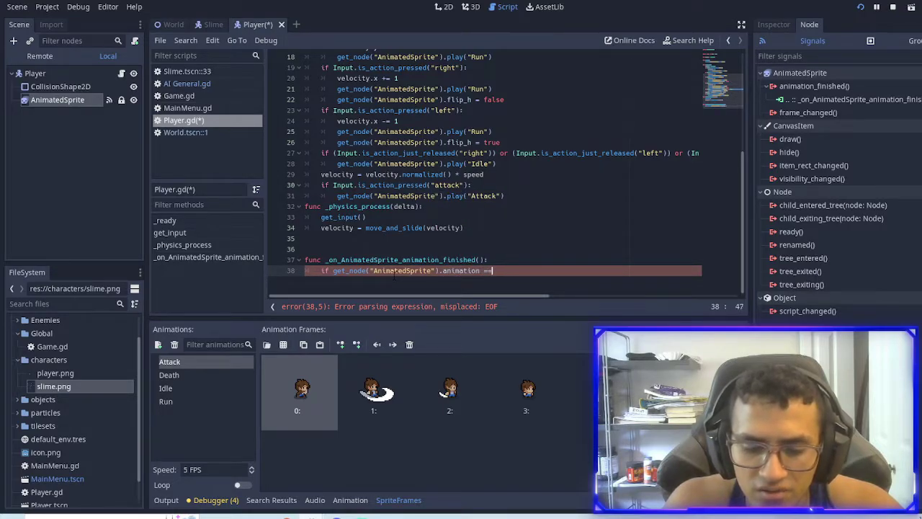
pyautogui.write('"')
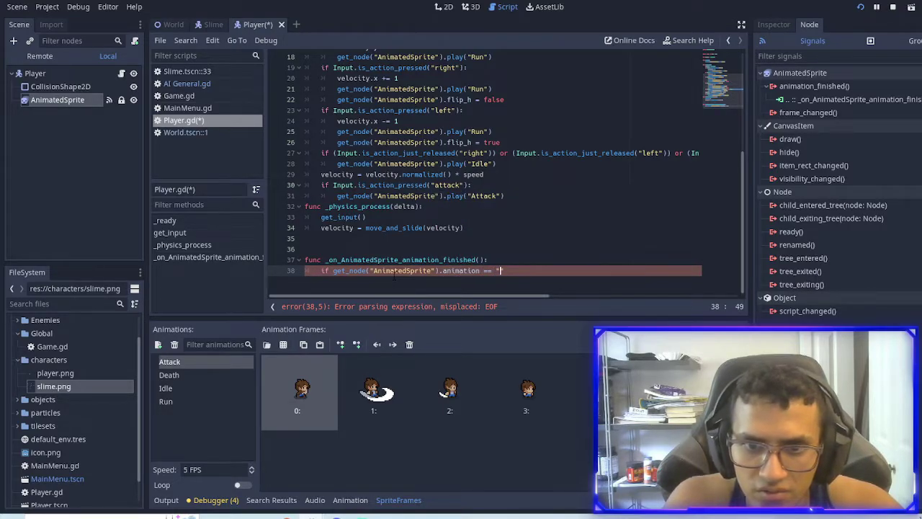
pyautogui.write('Attack":')
pyautogui.write('get_node("AnimatedSprite").play("Idle")')
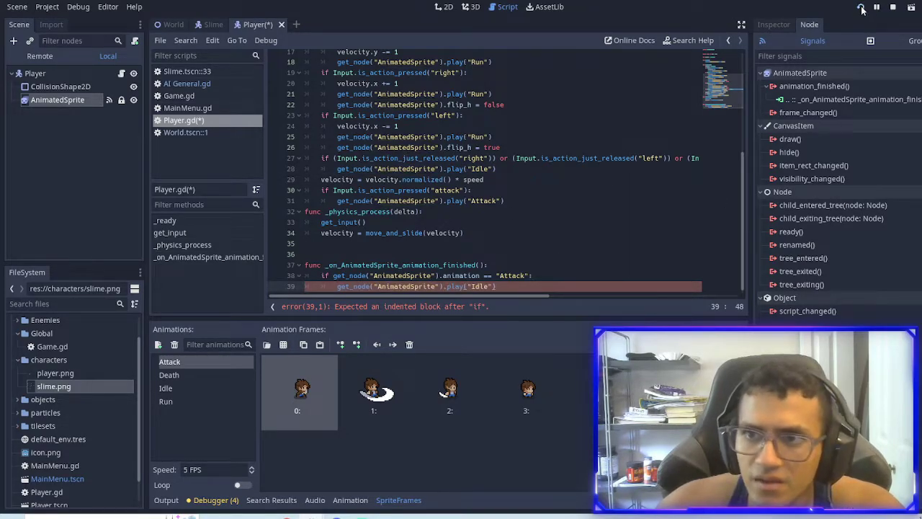
# - Run the game, attack to watch the return to Idle, then stop it
pyautogui.click(859, 8)
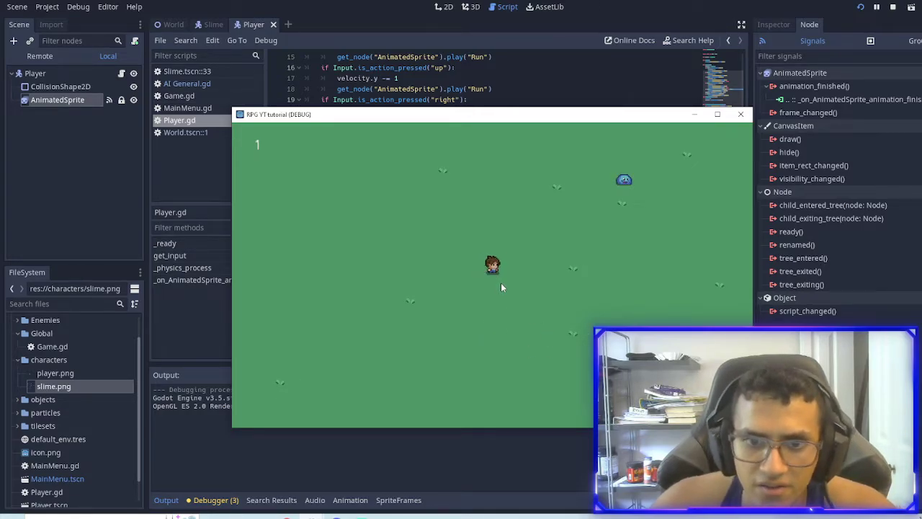
pyautogui.moveTo(725, 160)
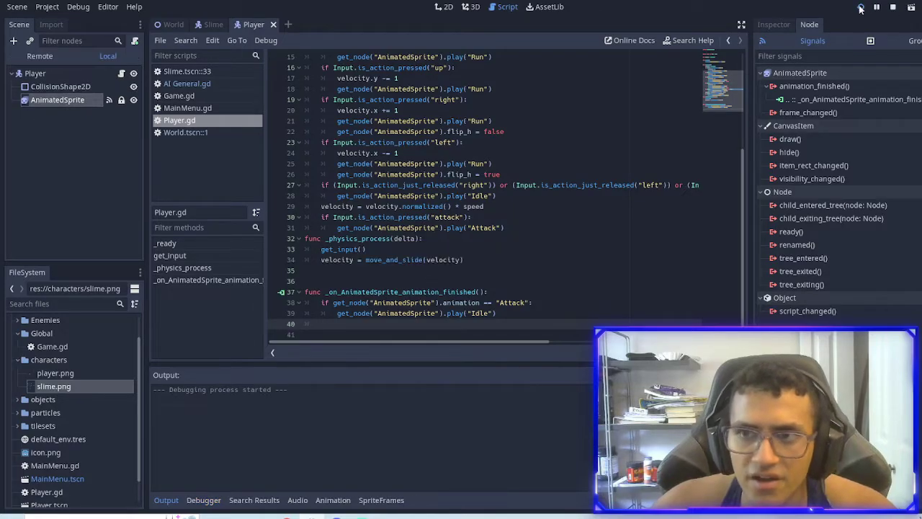
pyautogui.click(860, 8)
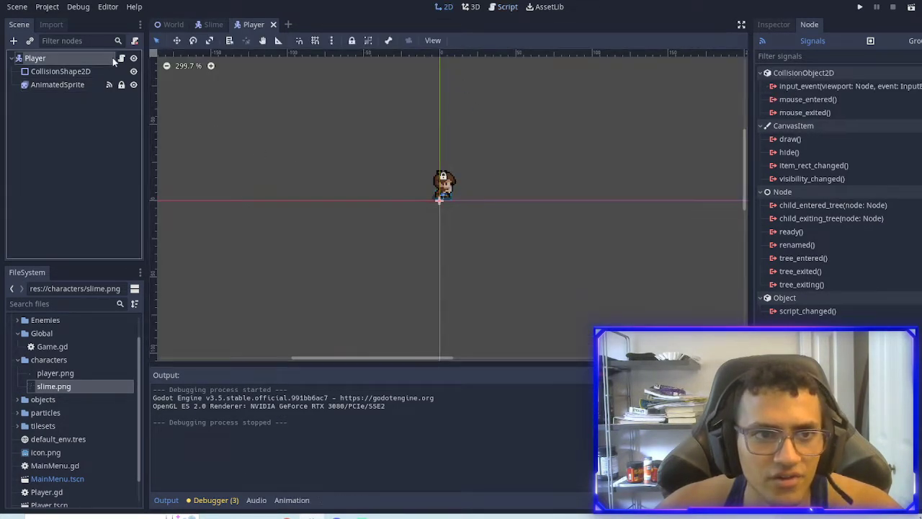
# - Glance at the player's script, then bring up the Slime scene's nodes in the 2D view
pyautogui.click(507, 7)
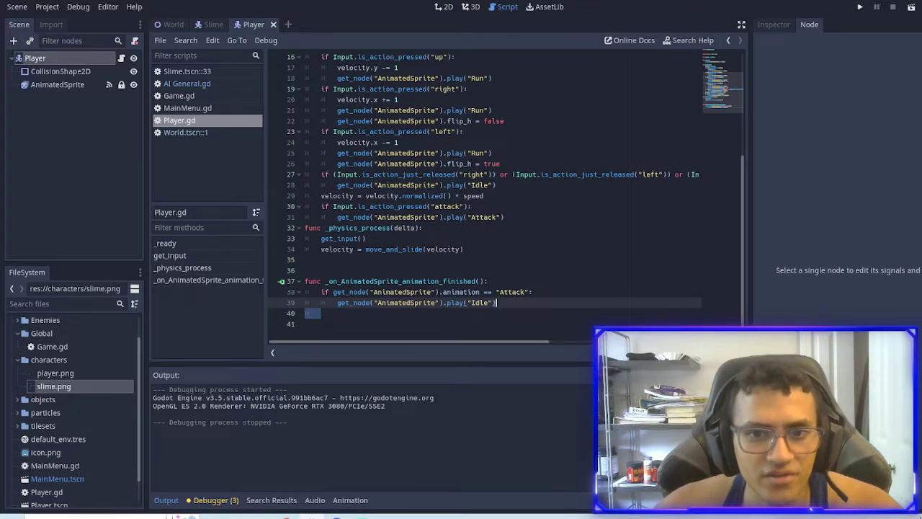
pyautogui.click(213, 23)
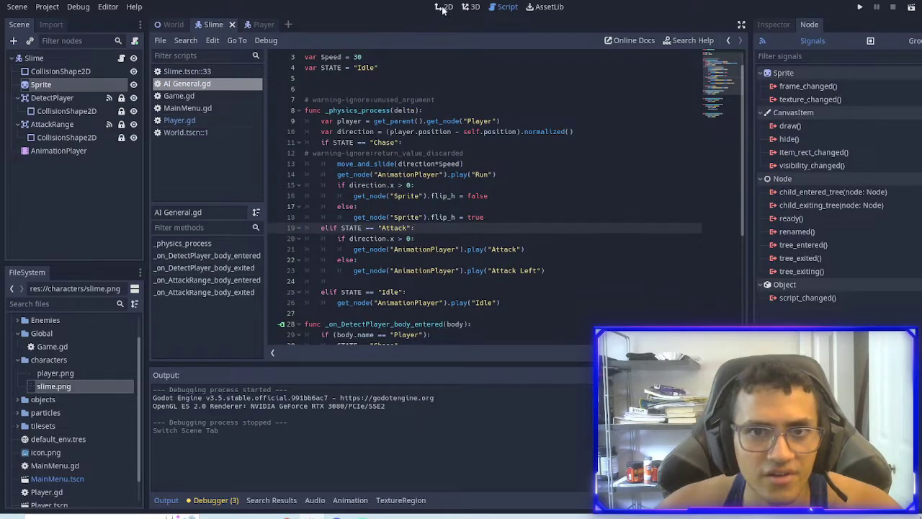
pyautogui.click(443, 6)
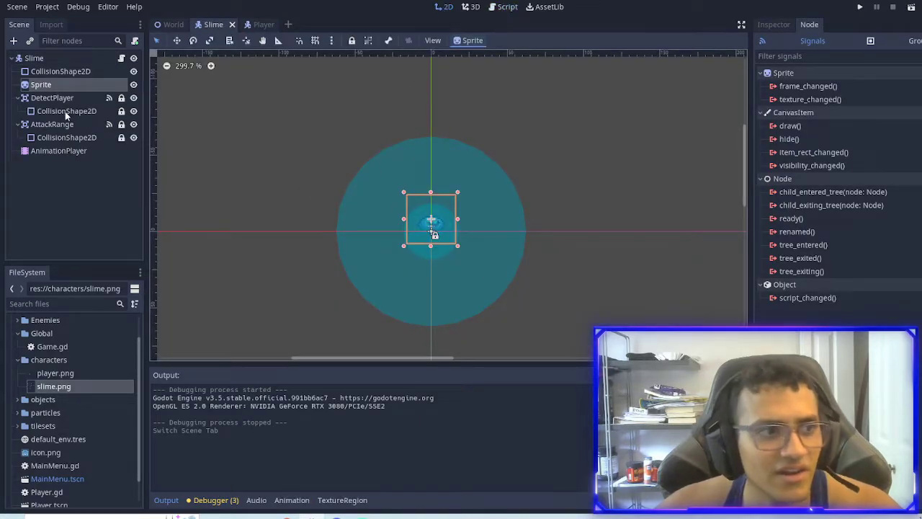